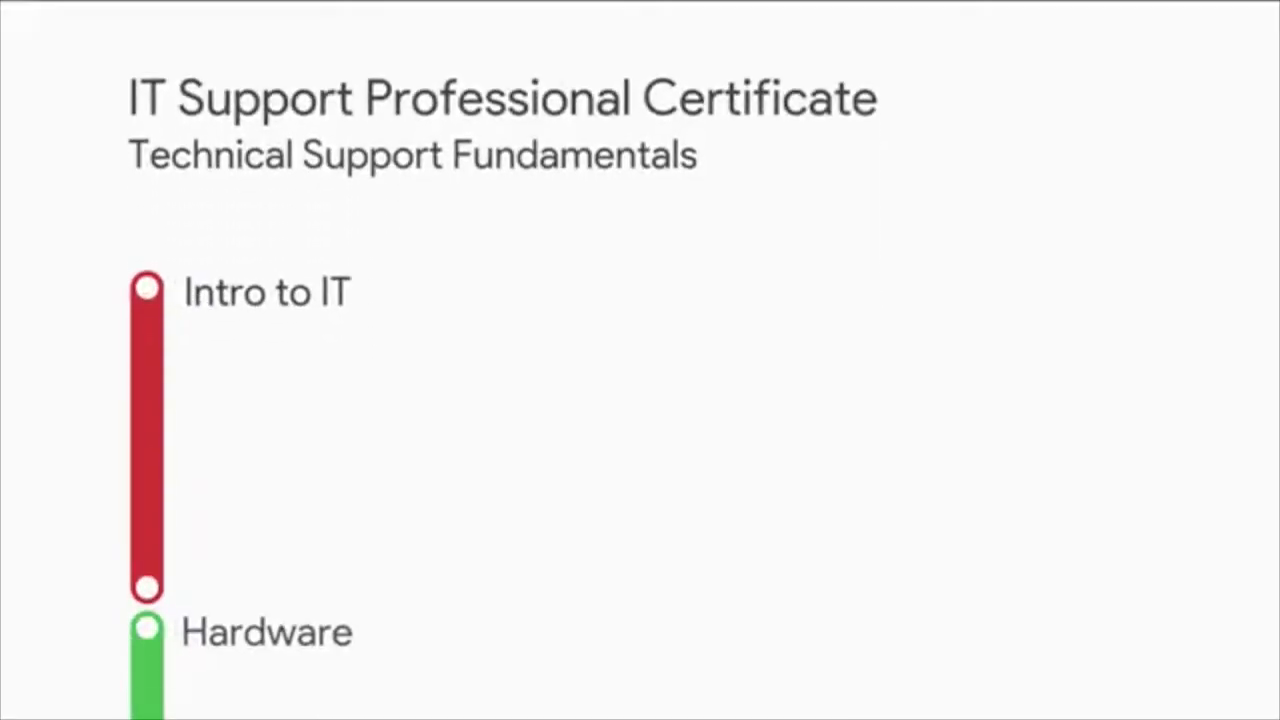
{"action": "scroll", "scroll_direction": "down", "scroll_amount": 3}
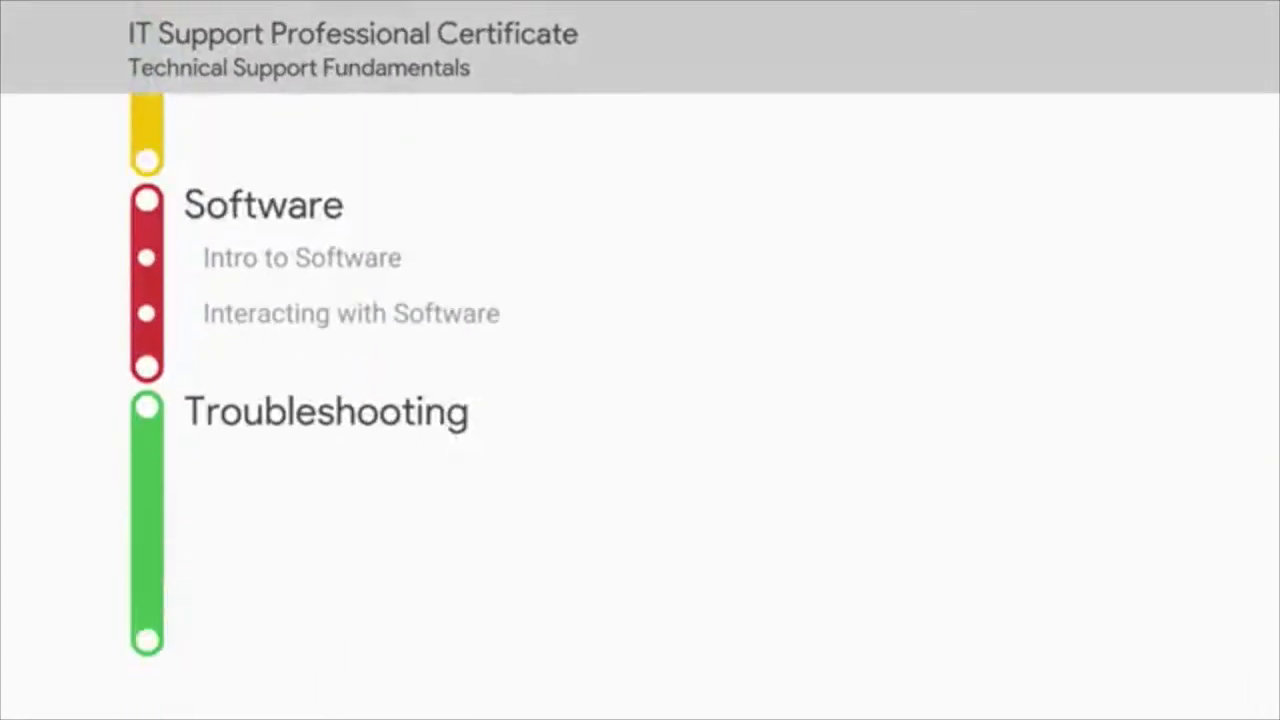